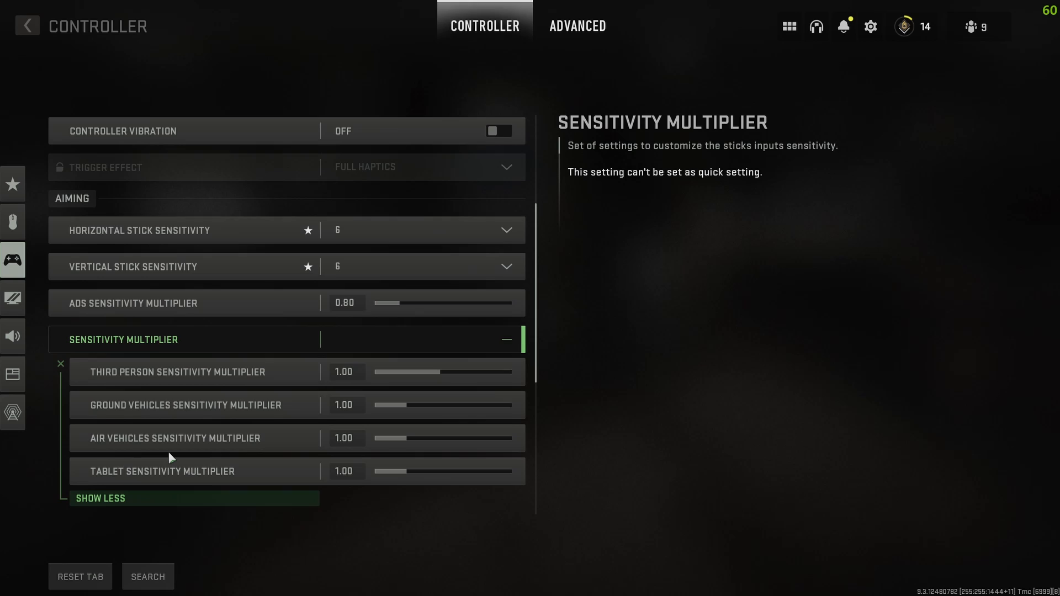
- Collapse the Sensitivity Multiplier group and change Equipment Behavior from Toggle to Hold
click(101, 498)
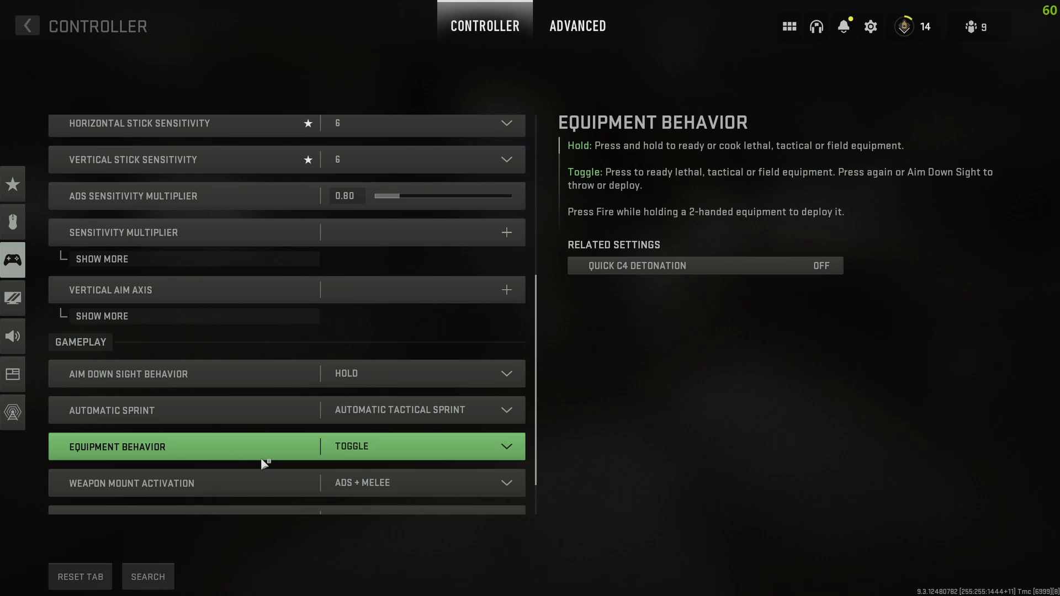
click(423, 446)
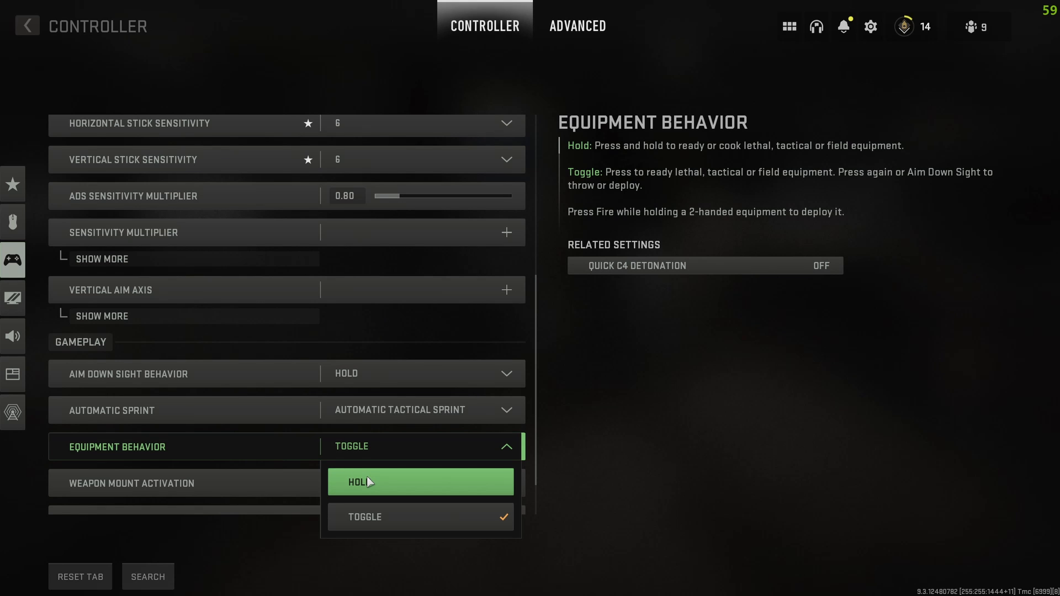
click(421, 482)
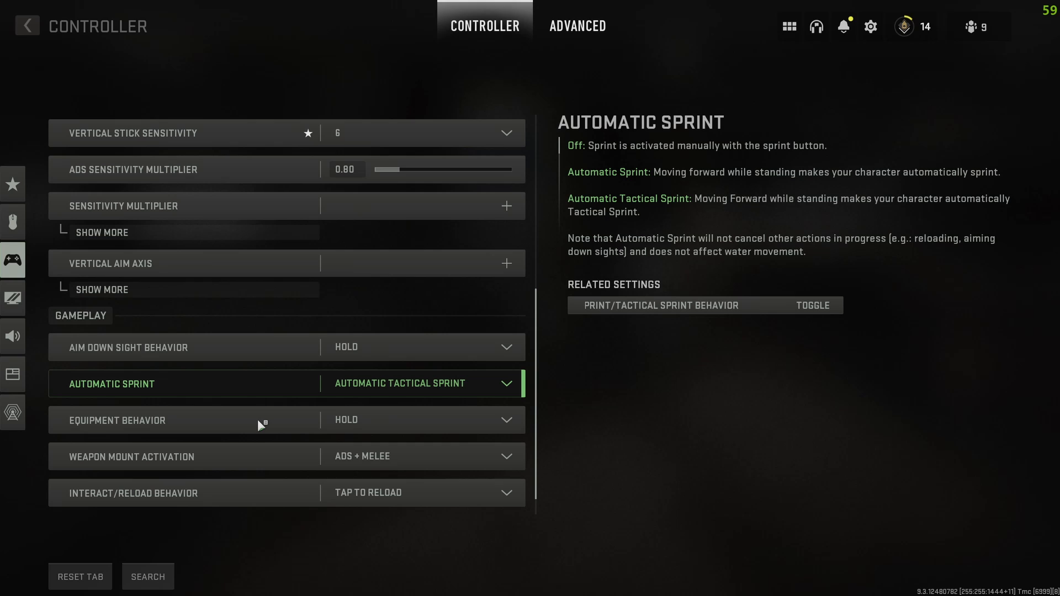
scroll(down, 3)
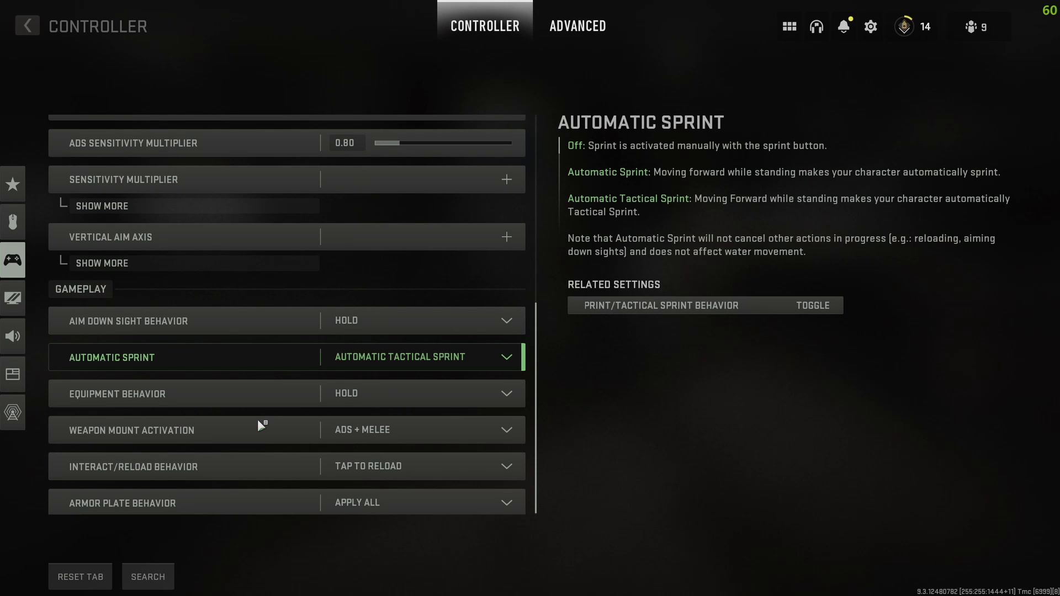
- Switch to the Advanced controller tab listing aim assist, aiming and deadzone options
click(420, 429)
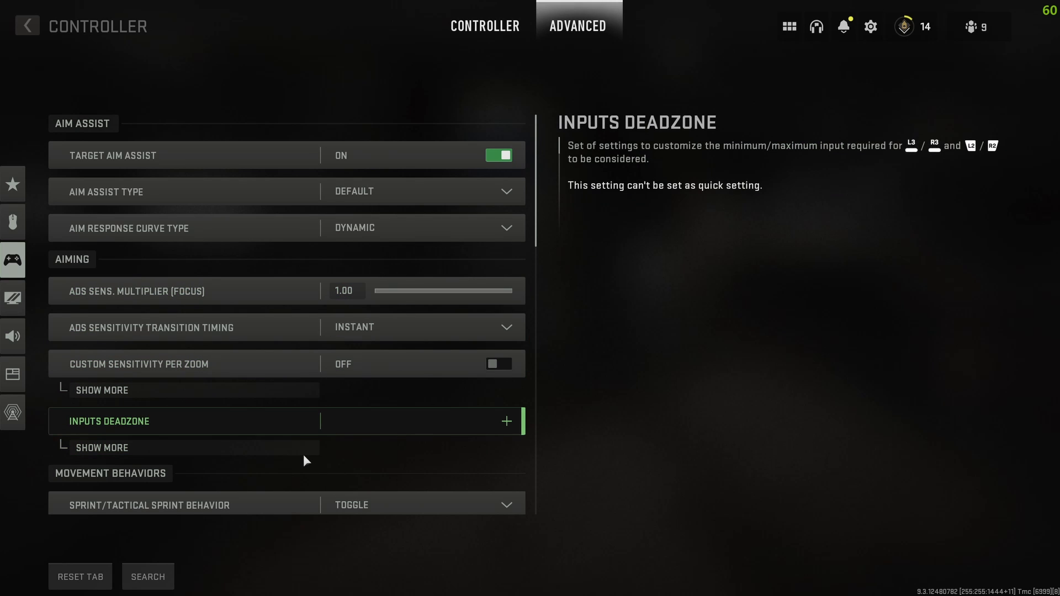
- Expand Inputs Deadzone showing right stick minimum 0.15 and triggers 0.05, then reach Movement Behaviors
click(506, 420)
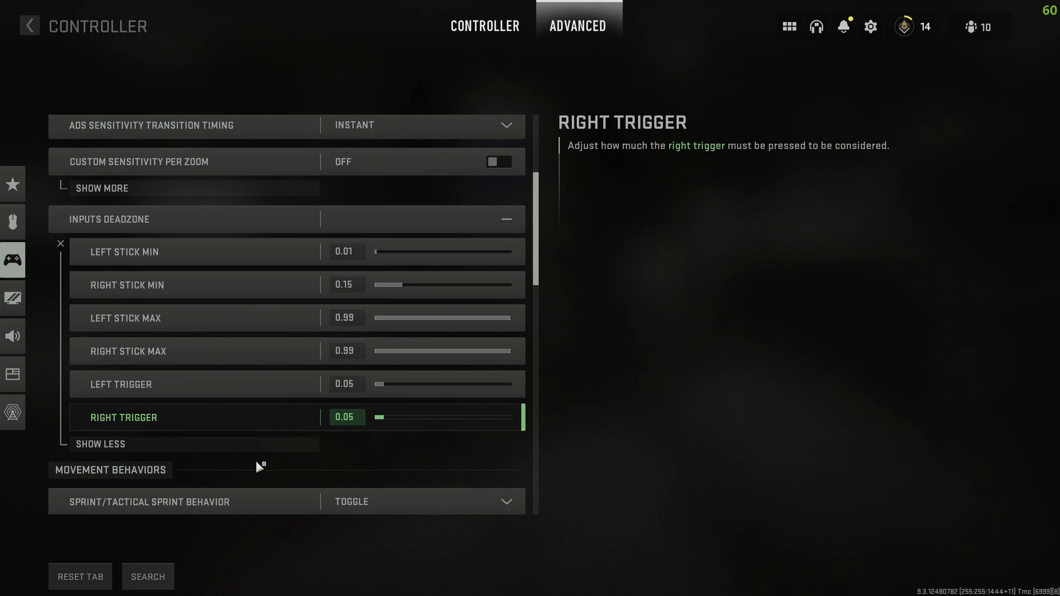
scroll(down, 3)
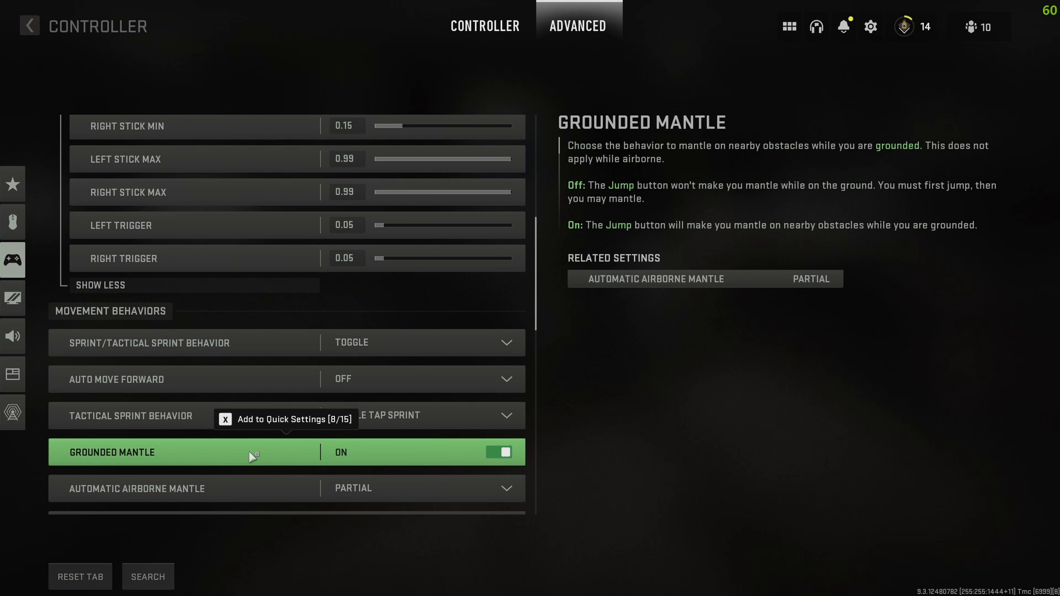
- Set Automatic Airborne Mantle to Off and disable Parachute Auto-Deploy, leaving for the audio settings
click(419, 489)
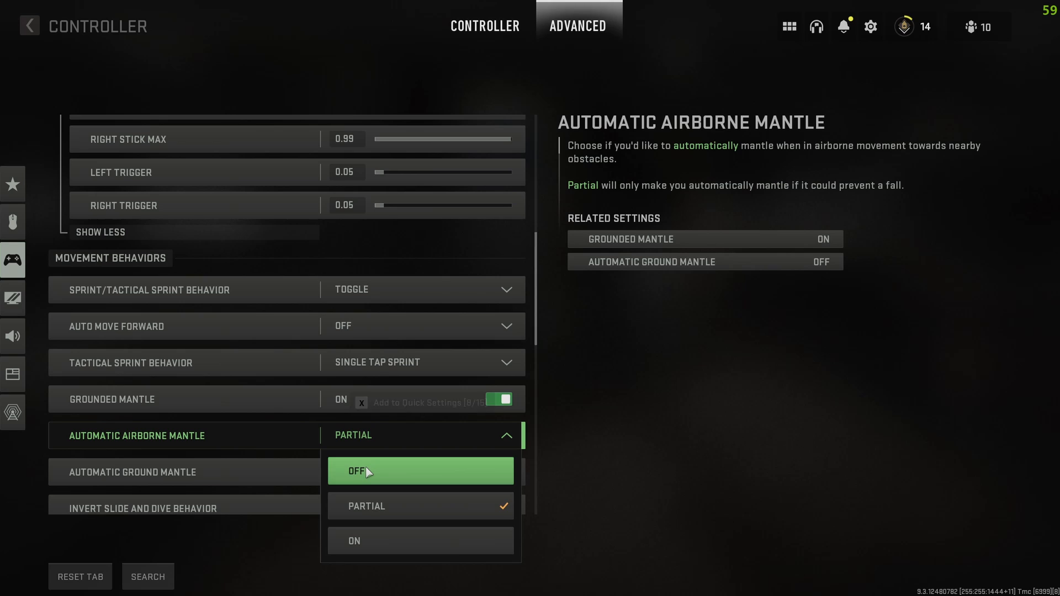
click(421, 472)
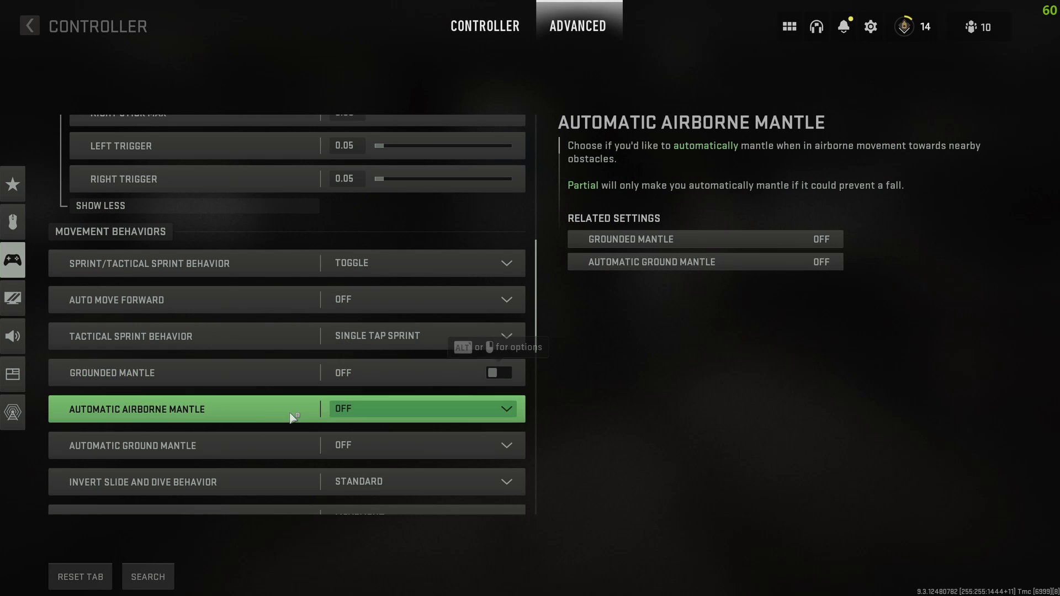
scroll(down, 3)
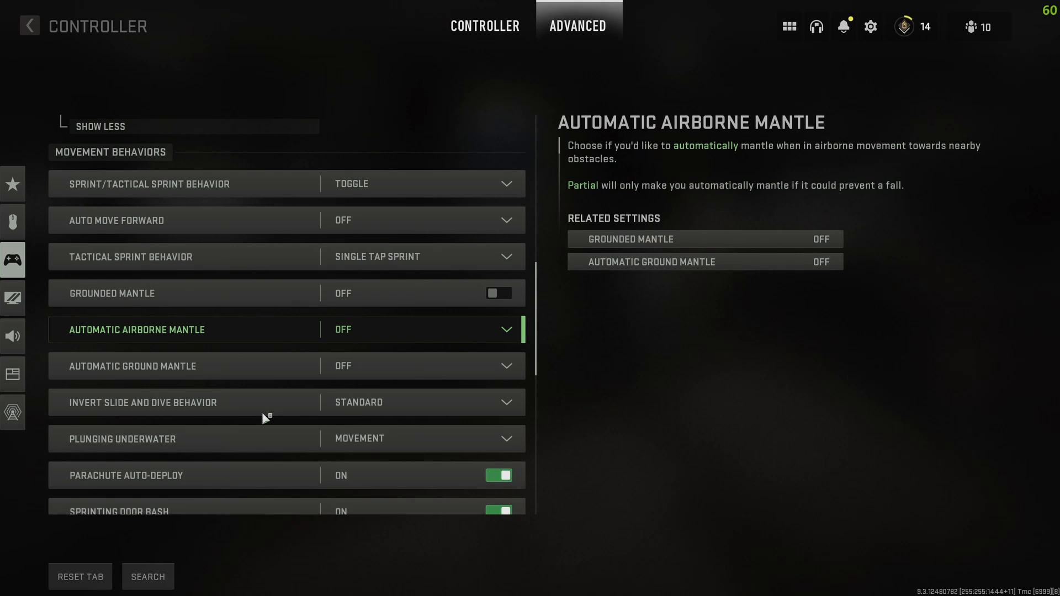
click(498, 450)
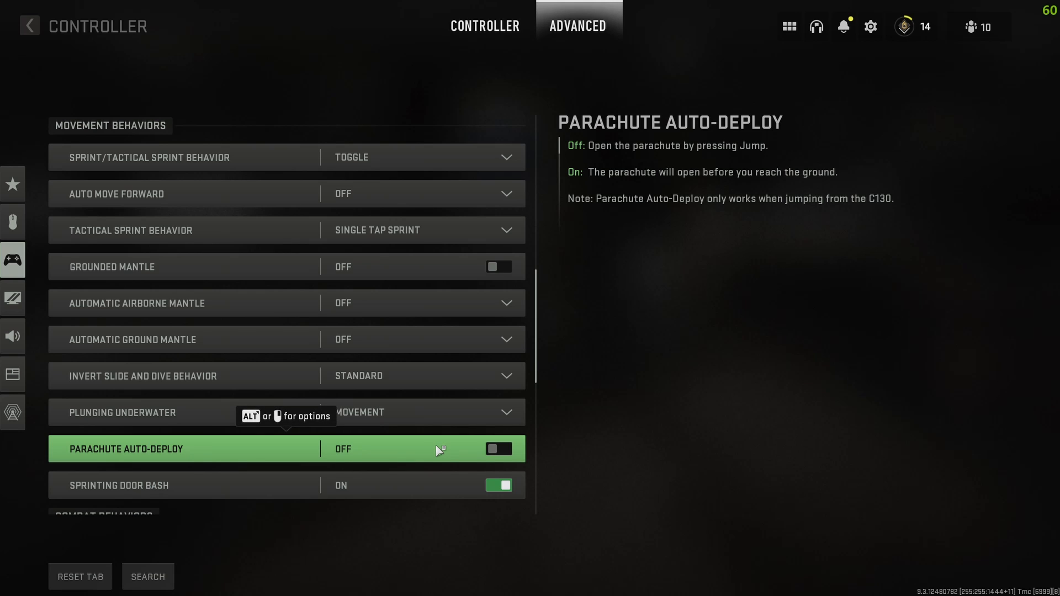
click(12, 336)
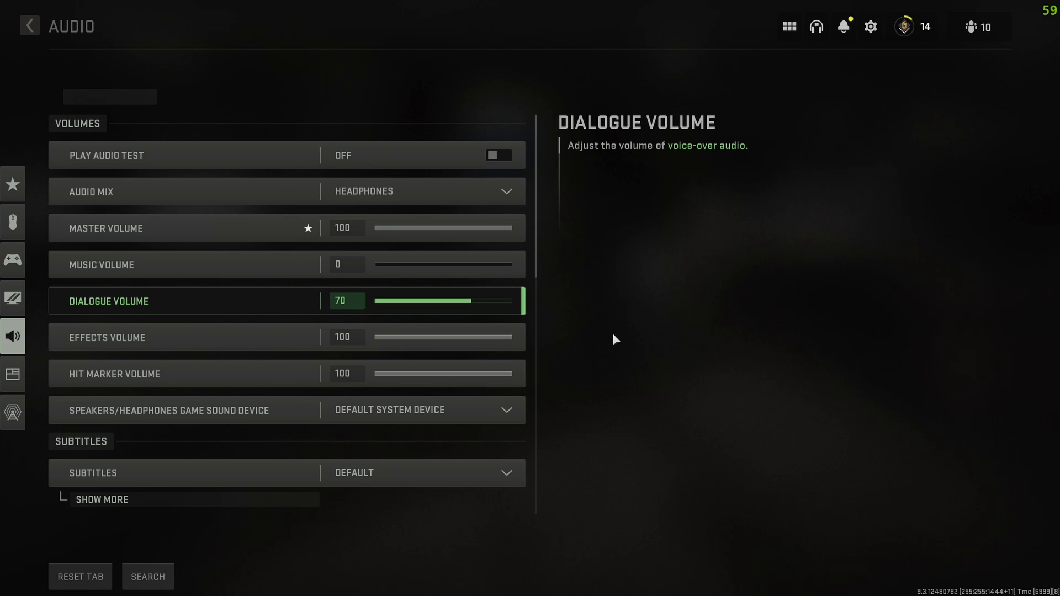
- Pass through the Interface settings and land on the Graphics Display tab with fullscreen borderless
click(12, 375)
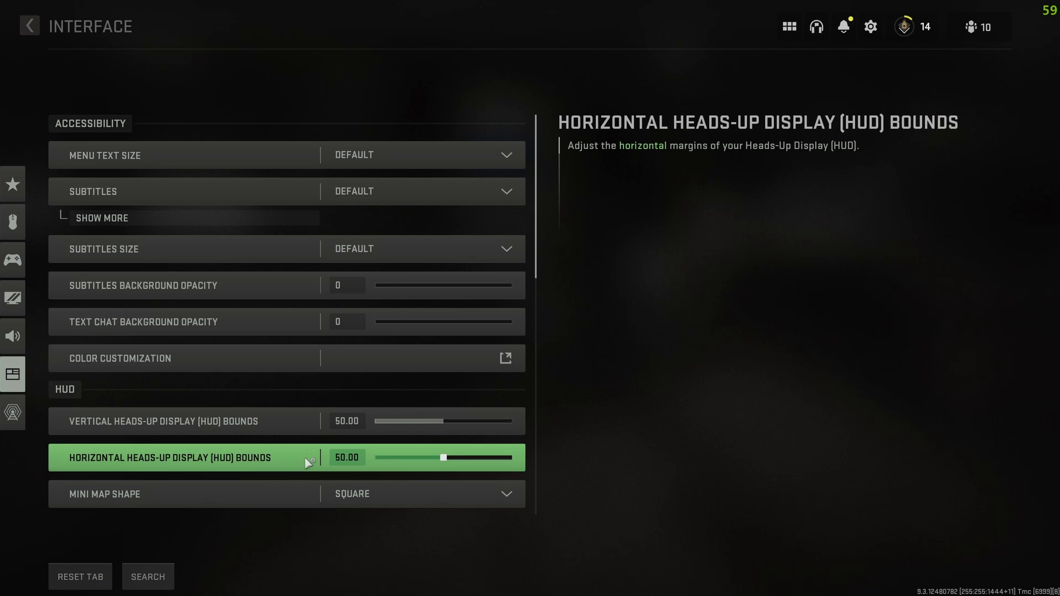
click(12, 298)
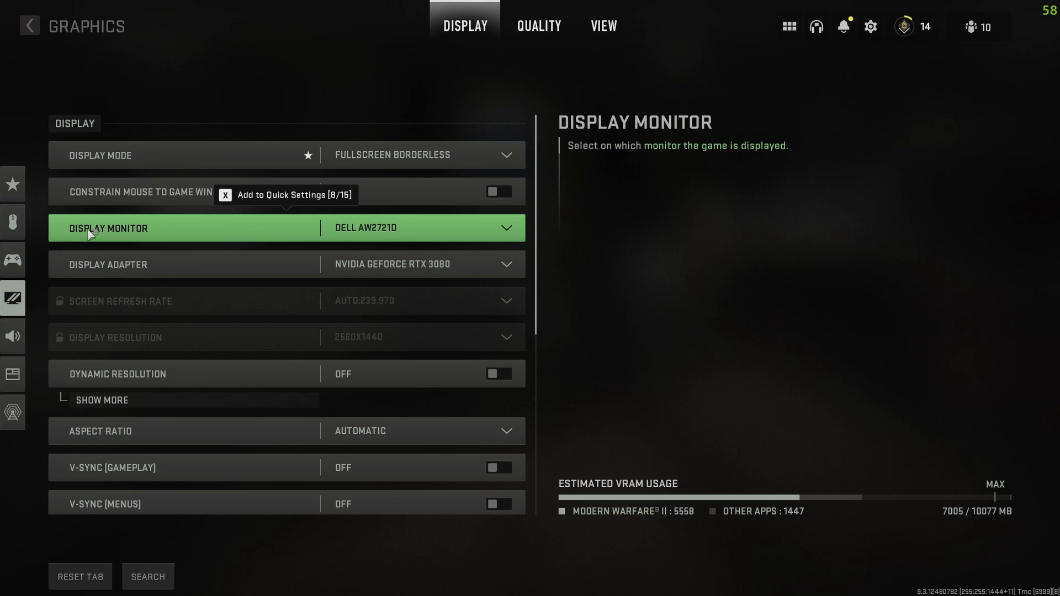